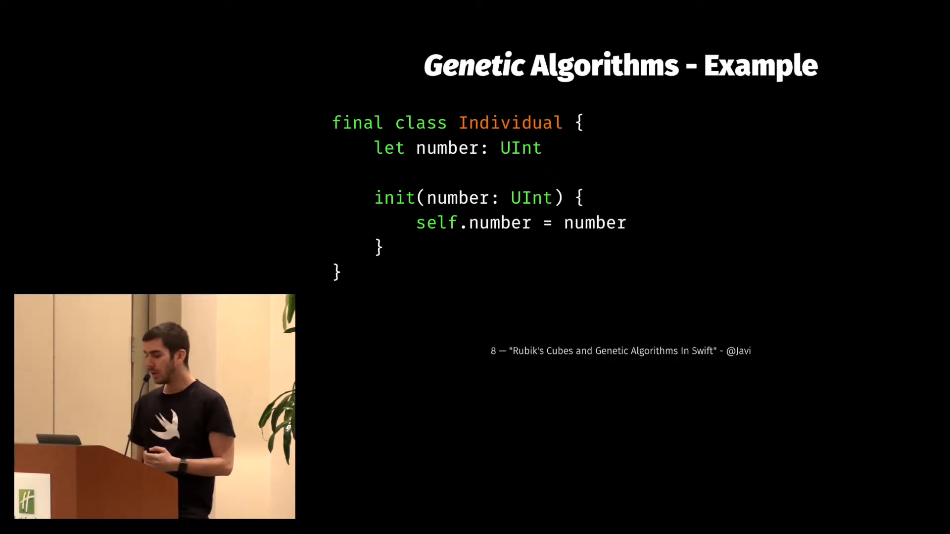
key(Right)
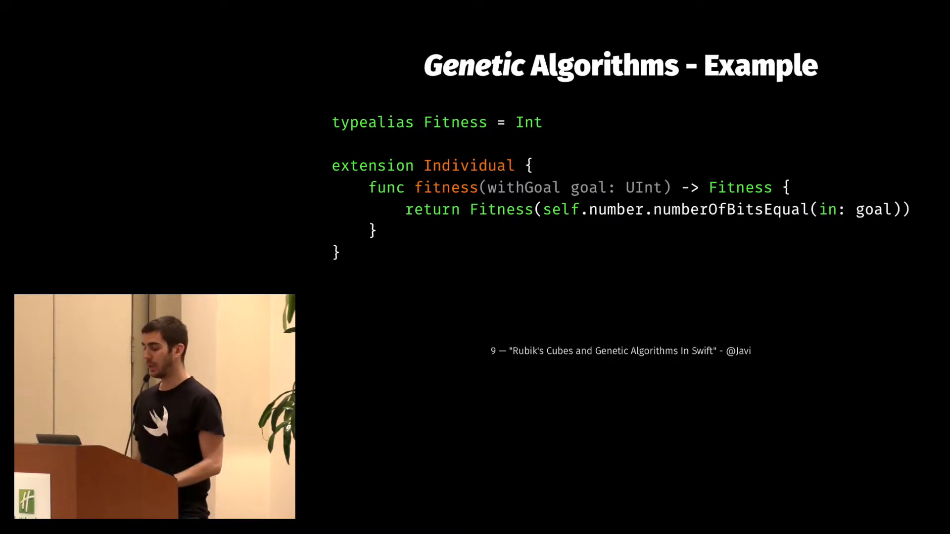
key(Right)
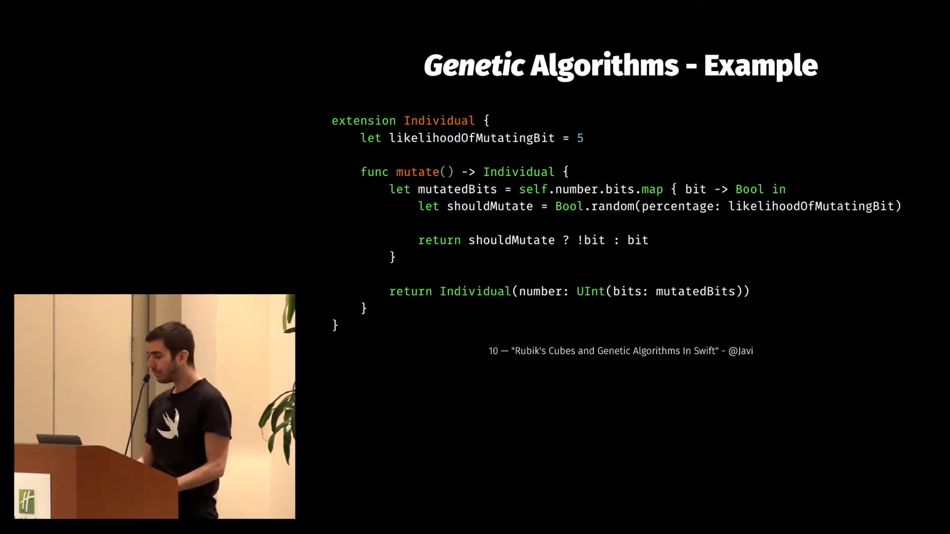
key(right)
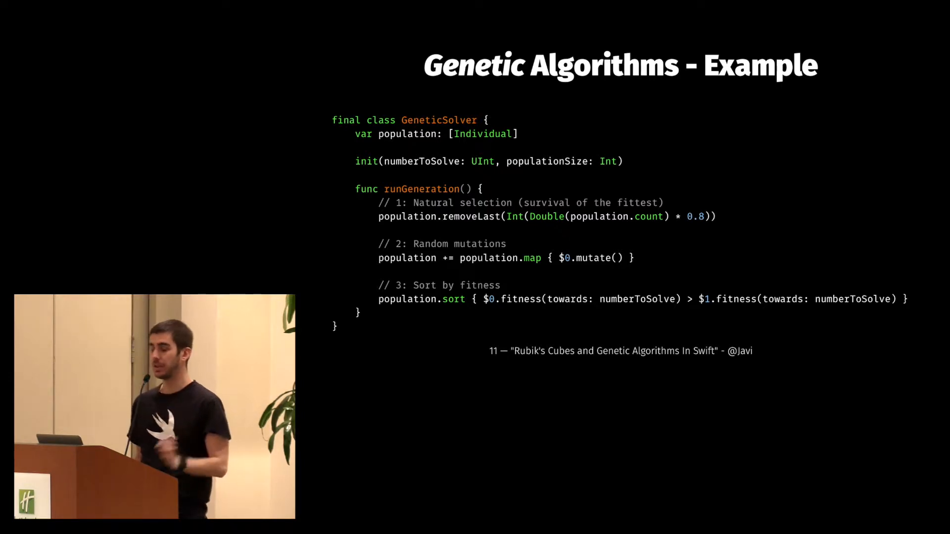
key(right)
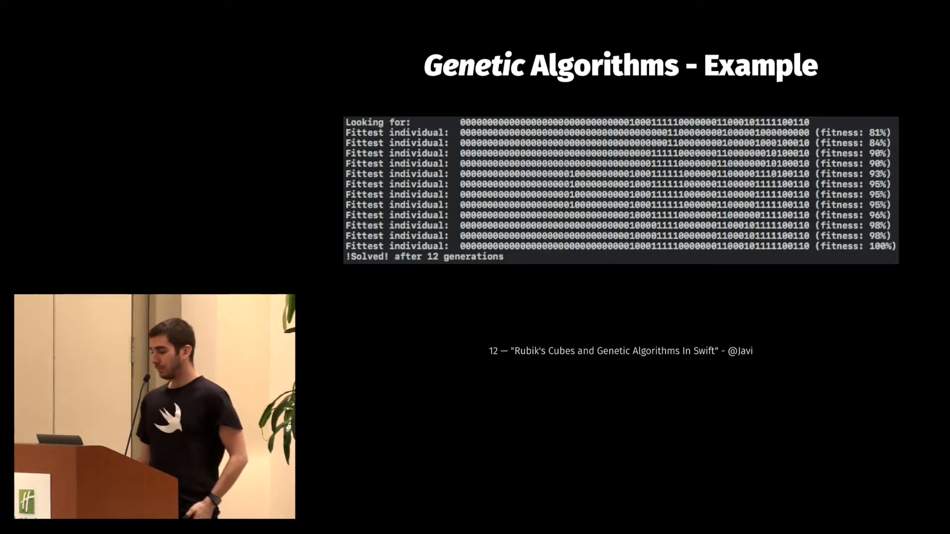
key(Right)
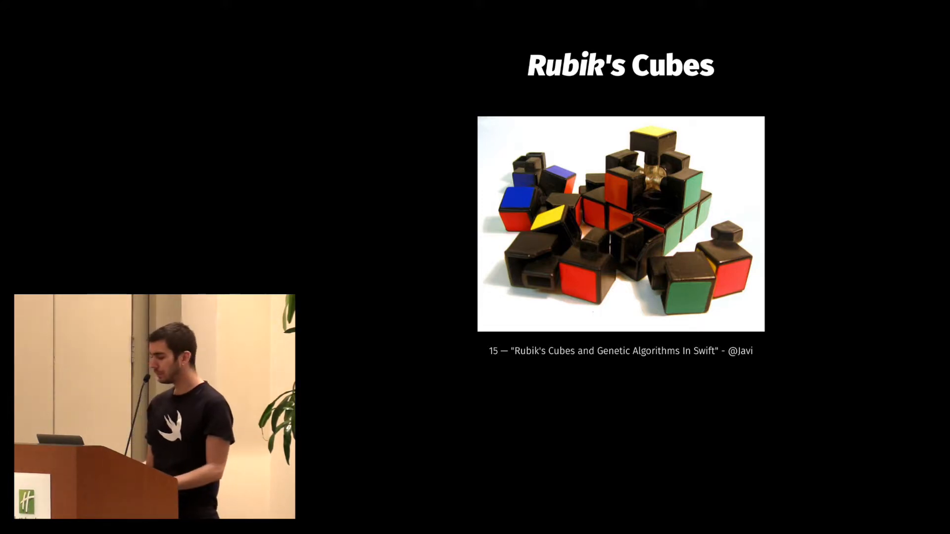
key(Right)
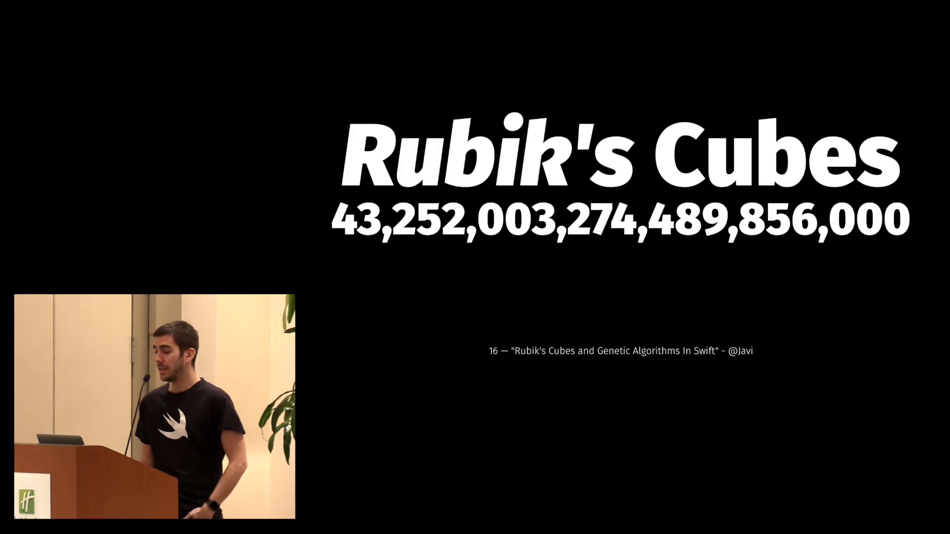